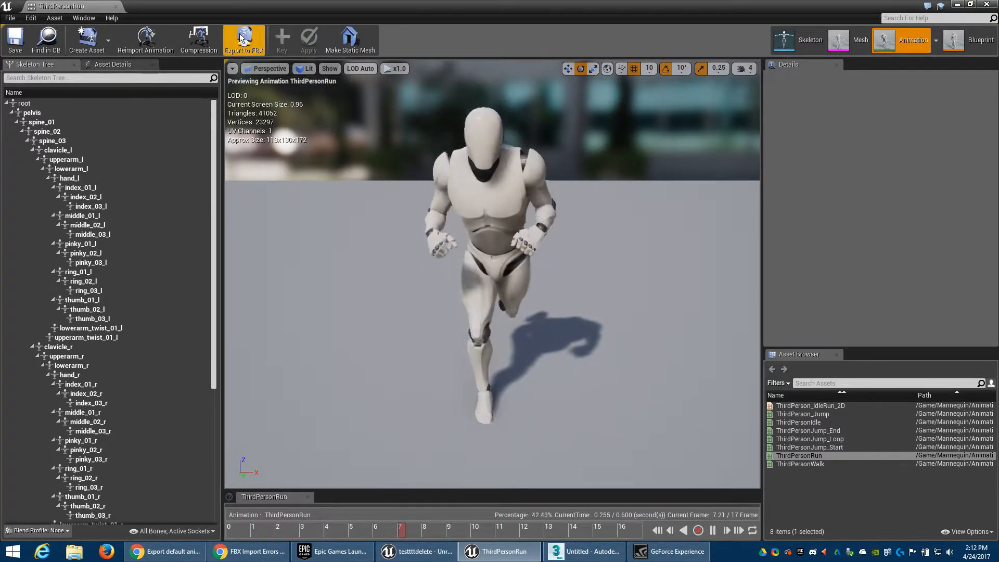
Step: Export ThirdPersonRun with its skeletal mesh, overwriting AllThirdPersonRun.fbx on the Desktop
left_click(243, 40)
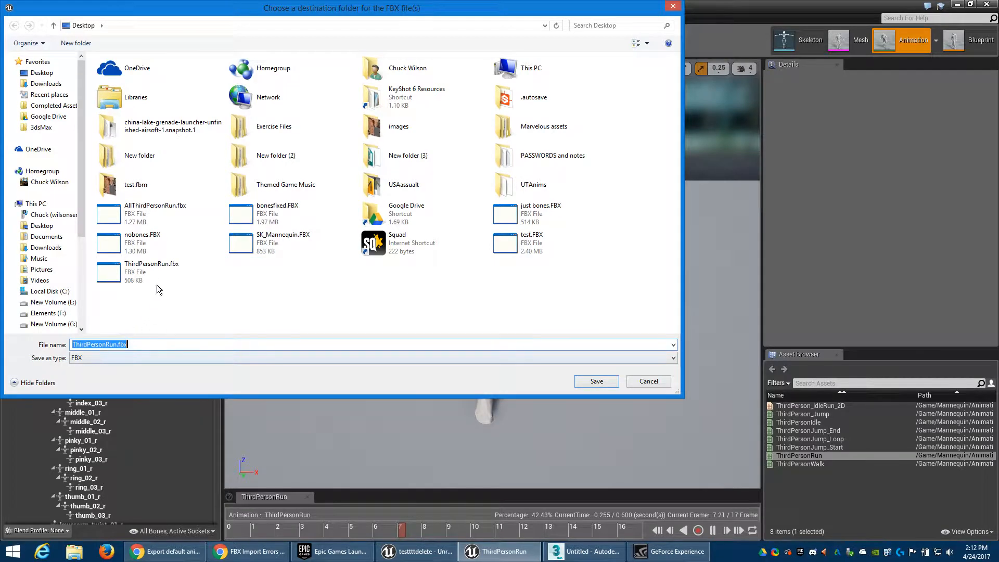
left_click(159, 213)
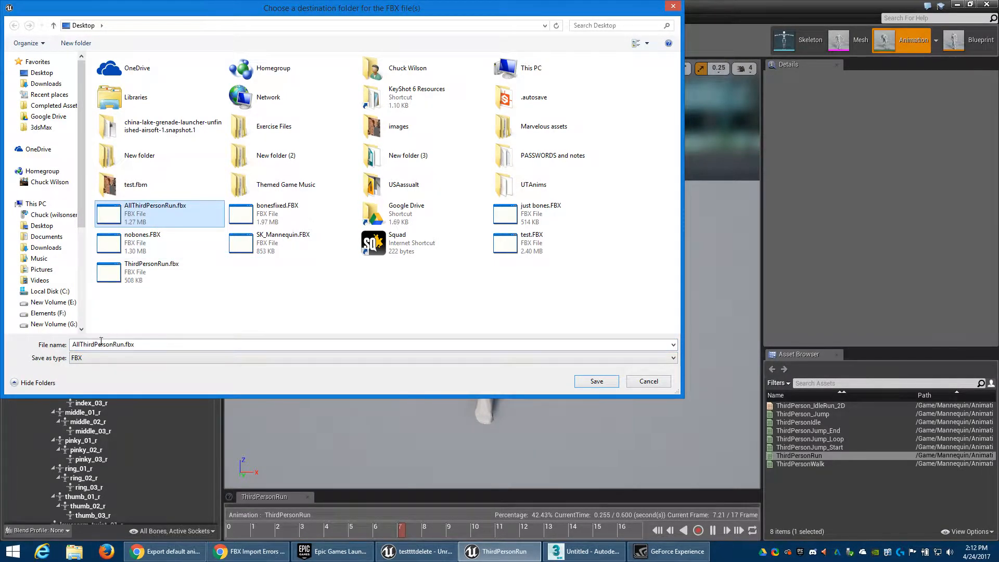
left_click(595, 381)
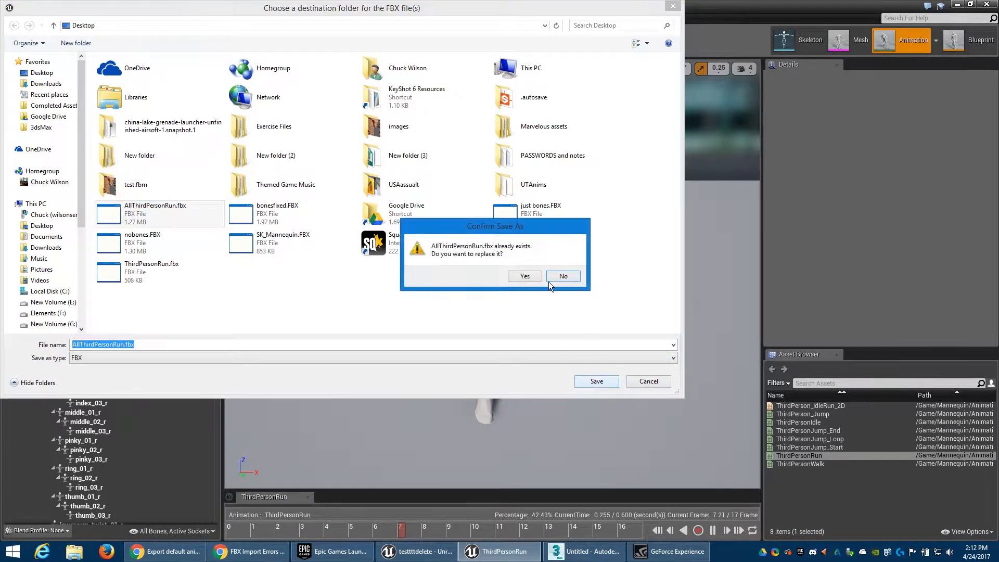
left_click(524, 276)
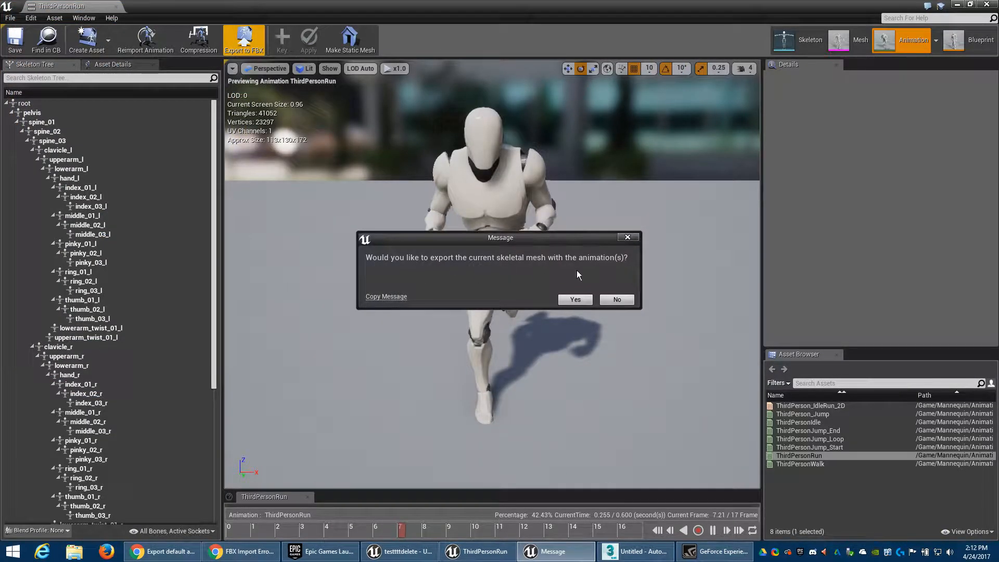
left_click(615, 300)
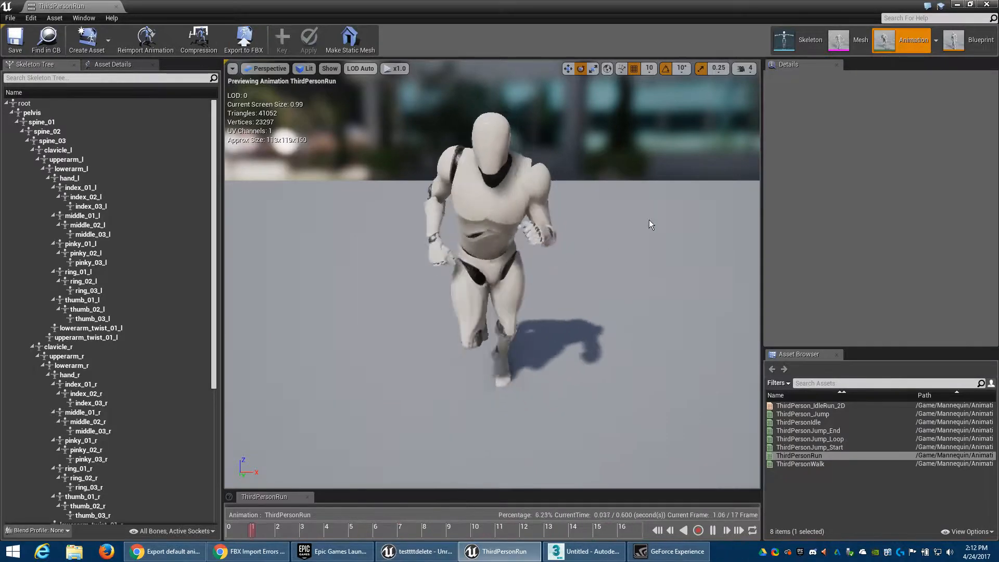
left_click(417, 551)
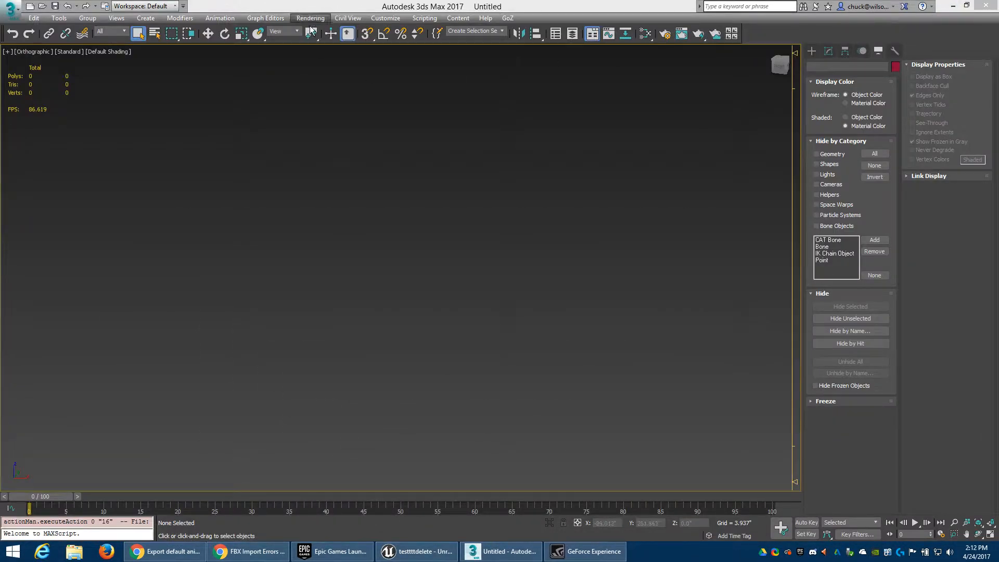
Step: Import AllThirdPersonRun.fbx from the Desktop with the default FBX import settings
left_click(11, 6)
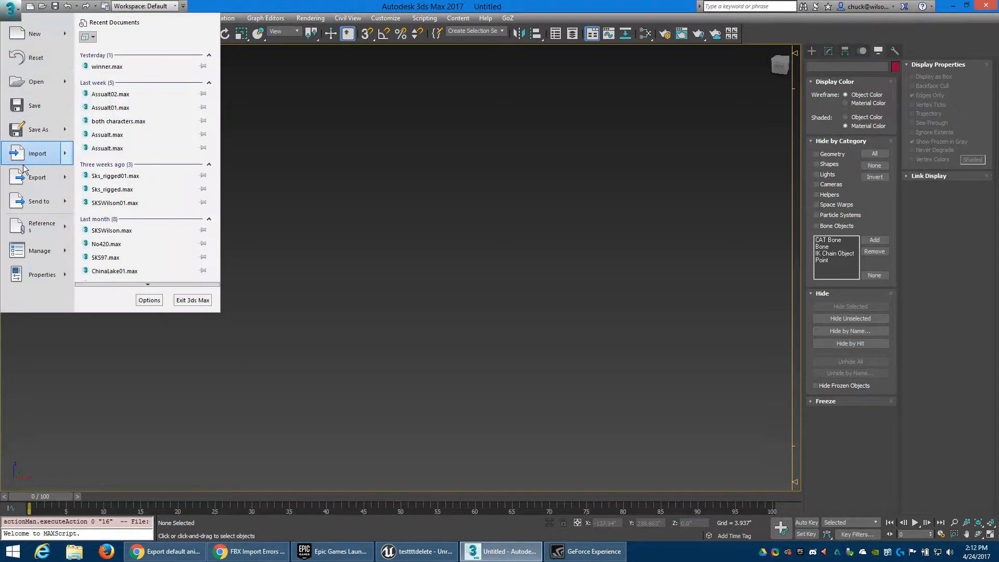
left_click(36, 153)
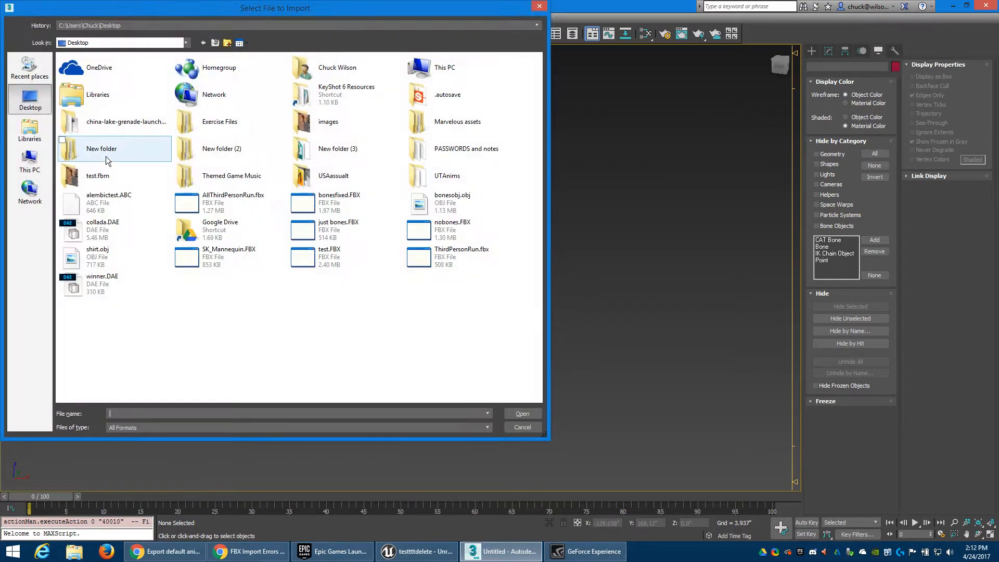
left_click(232, 202)
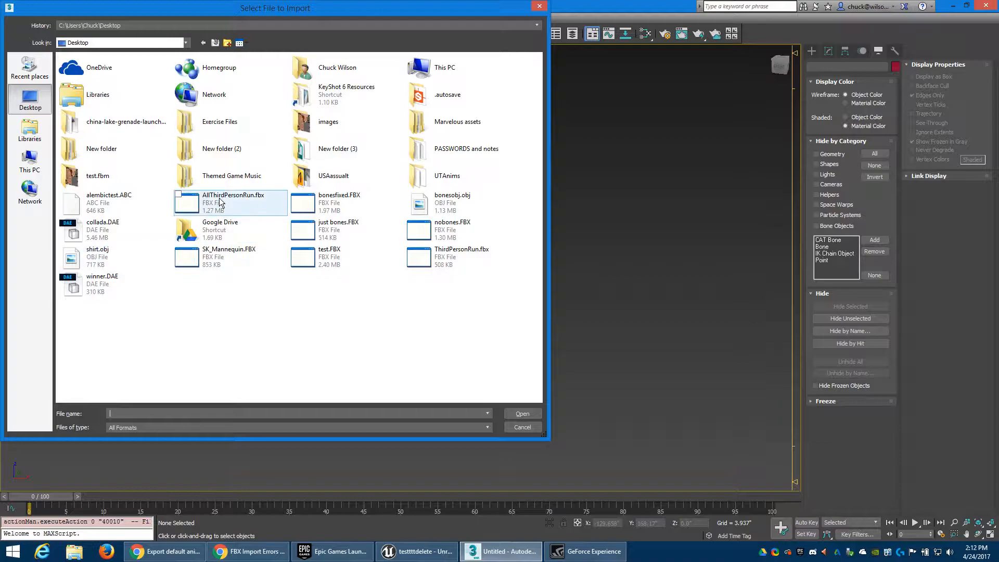
left_click(521, 413)
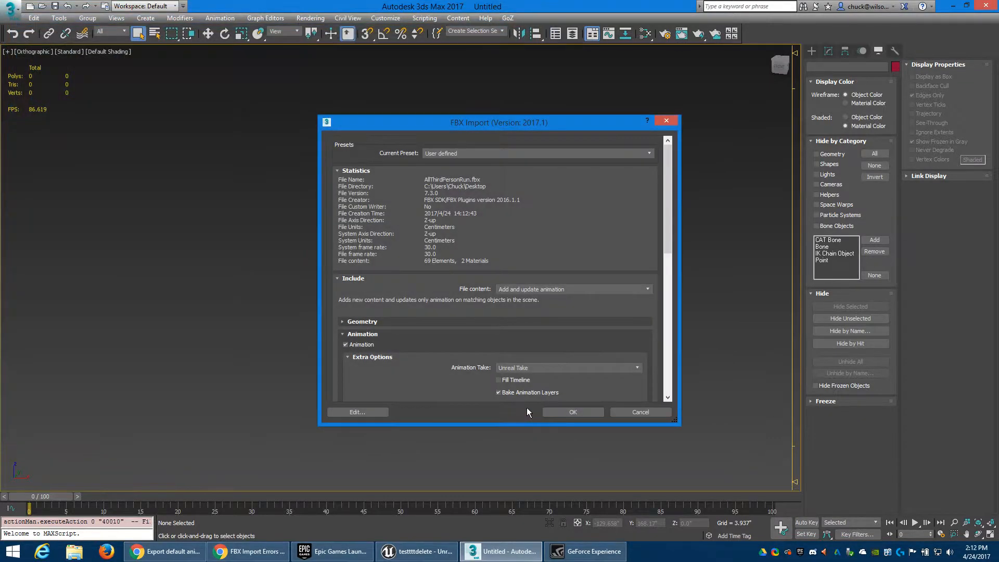
left_click(571, 412)
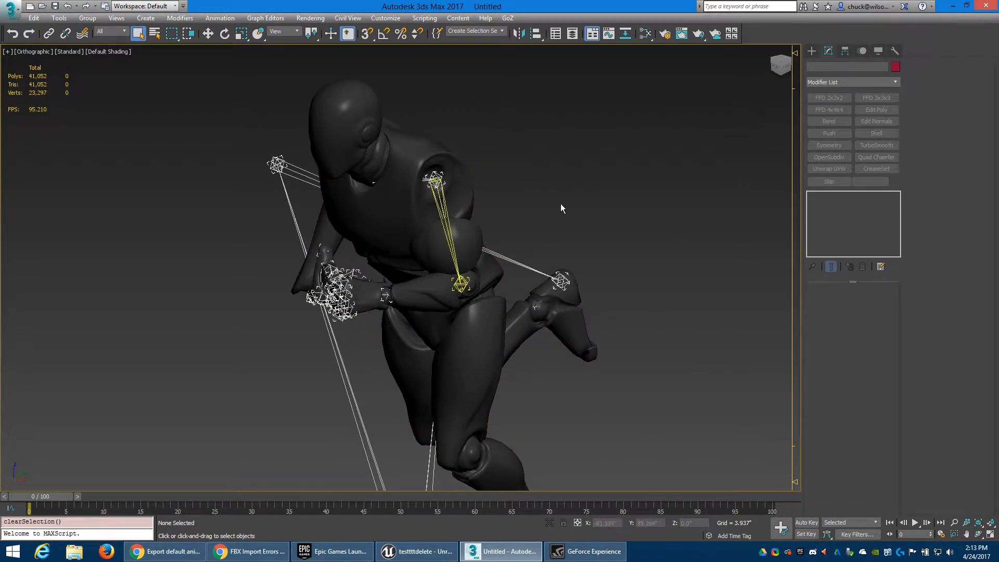
Step: Hide geometry, then align upperarm_twist_01_l's X/Y/Z position pivot-to-pivot to its arm bone
left_click(878, 51)
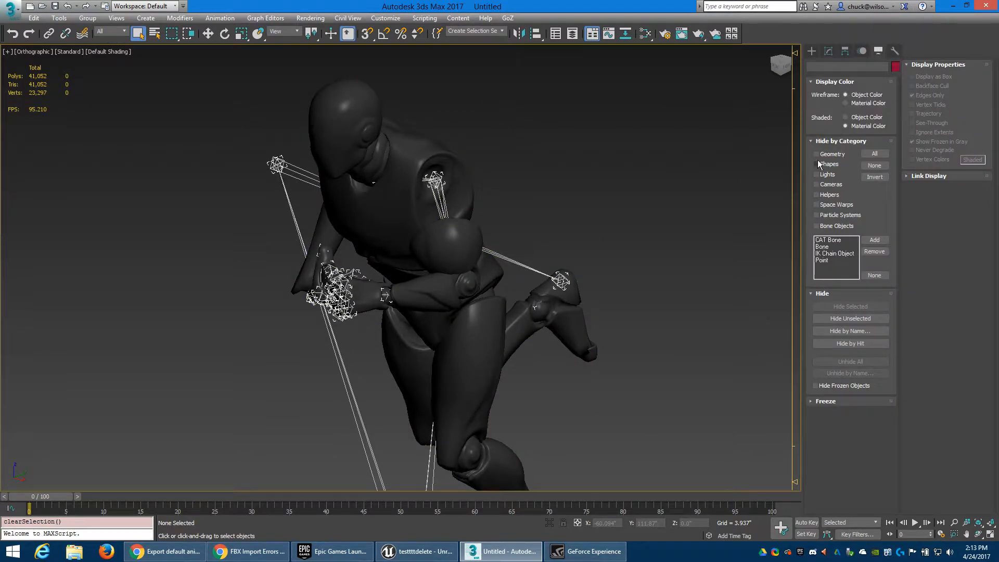
left_click(817, 154)
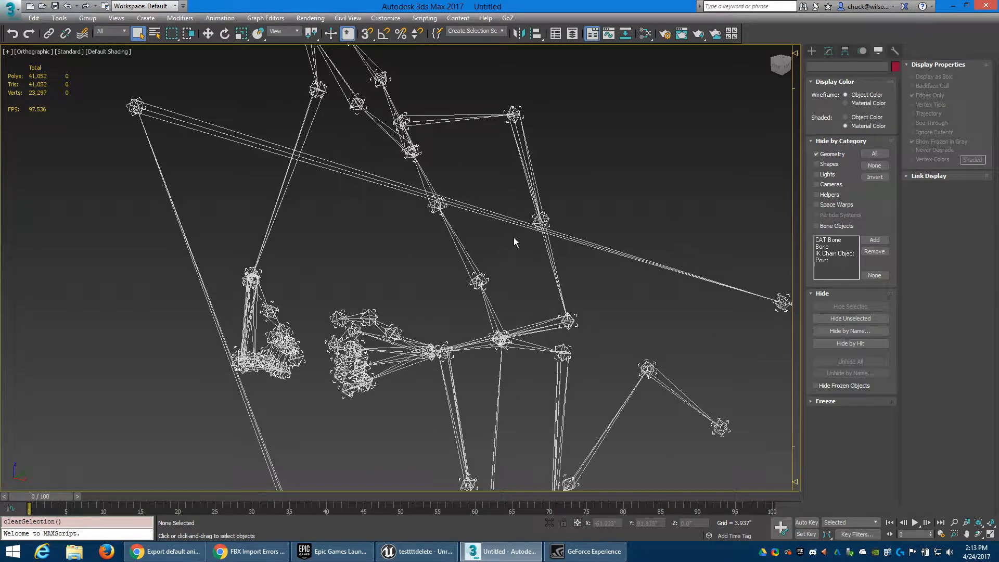
left_click(542, 219)
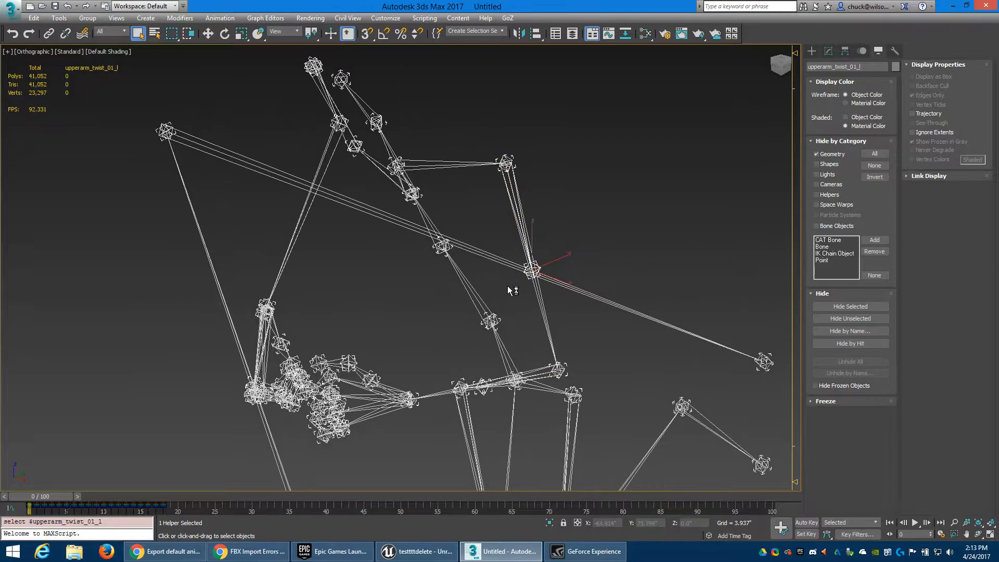
scroll("up", 3)
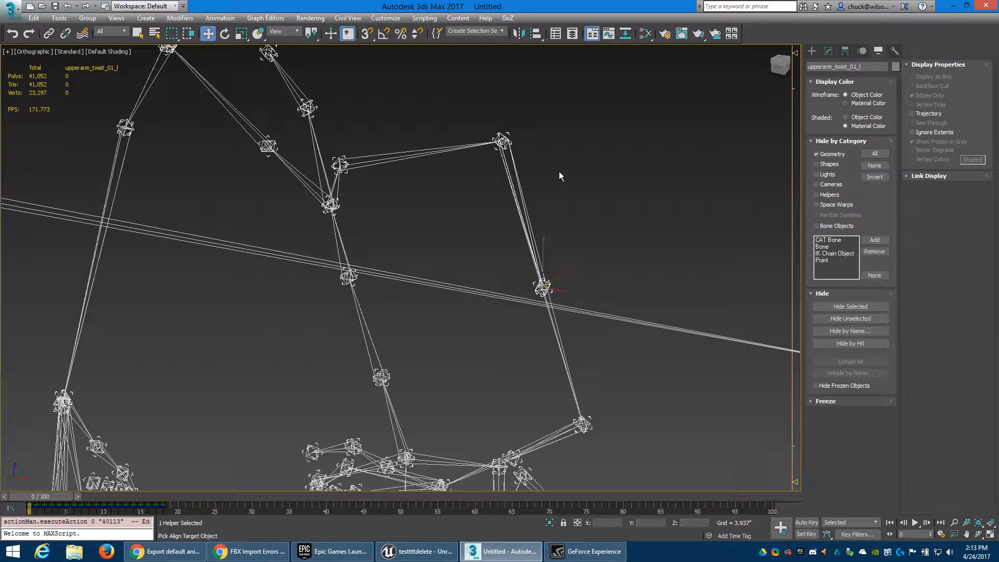
left_click(502, 142)
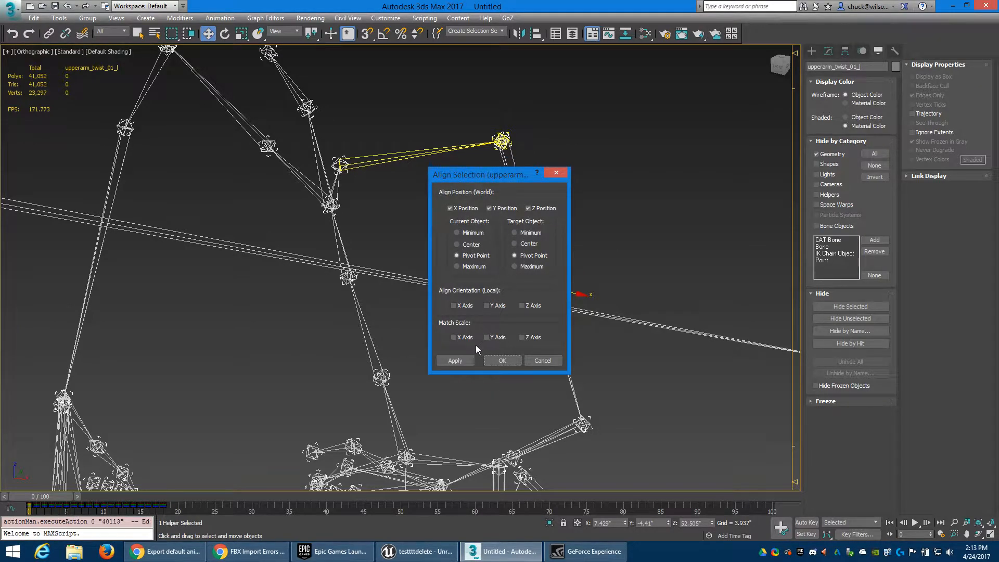
left_click(502, 360)
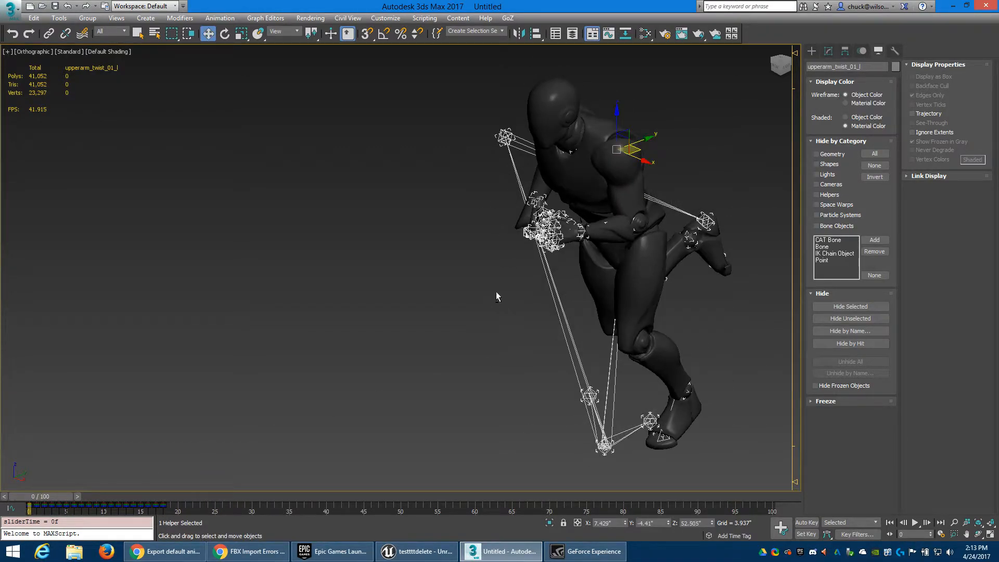
Step: Zoom in to check the arm, then tick Geometry under Hide by Category
scroll("down", 3)
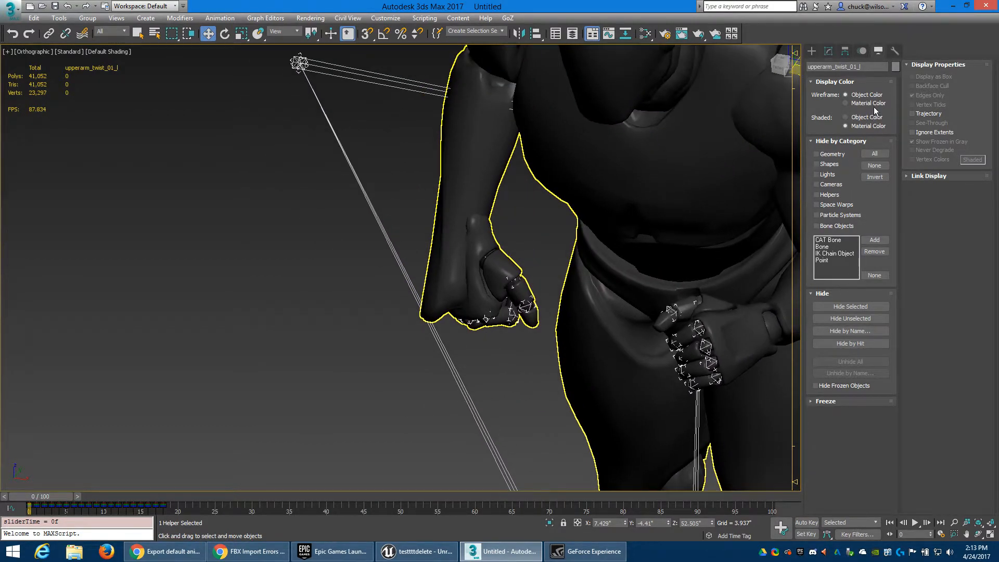
left_click(817, 153)
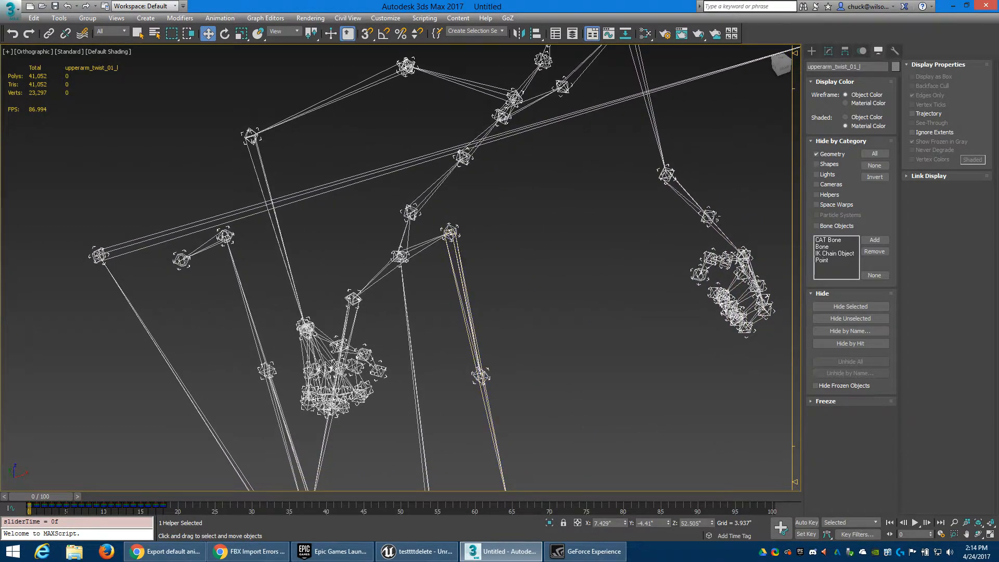
mouse_move(707, 216)
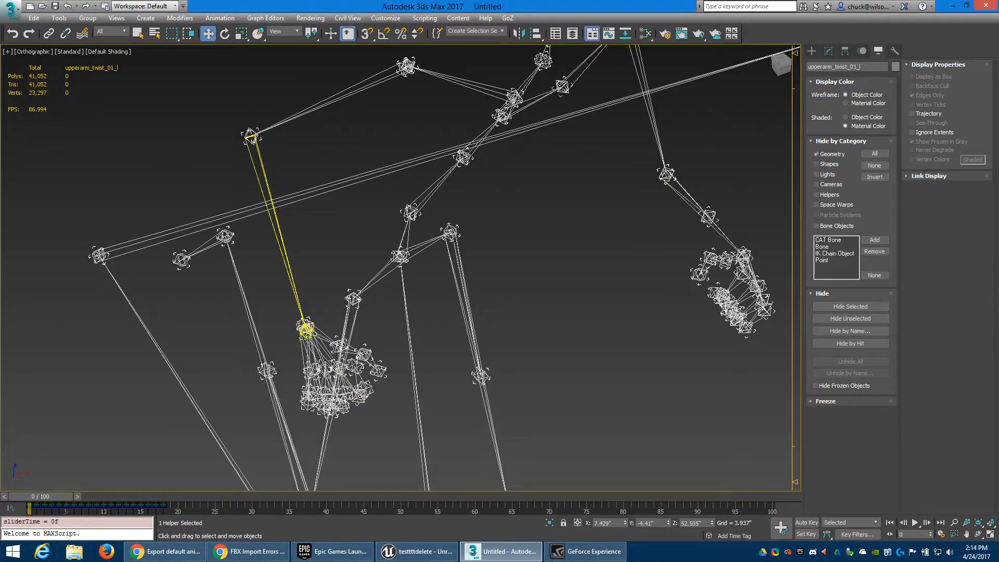
Step: Select lowerarm_twist_01_r and switch the reference coordinate system to Local
left_click(306, 325)
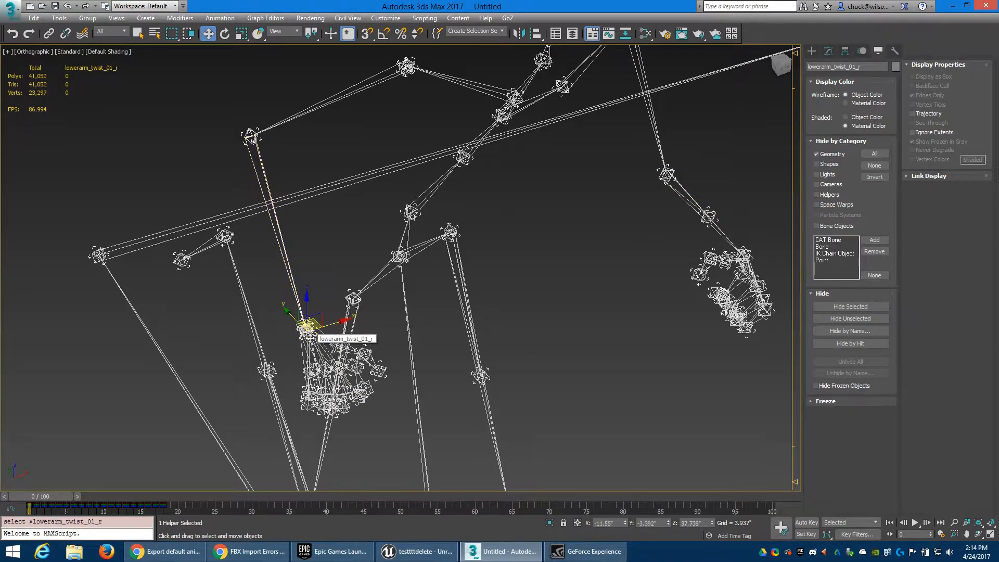
mouse_move(363, 322)
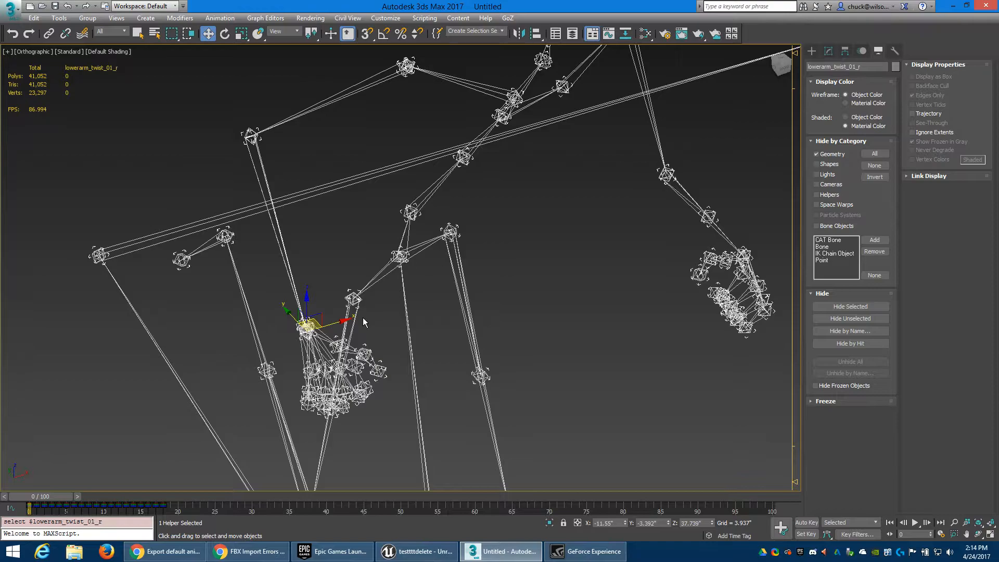
left_click(283, 31)
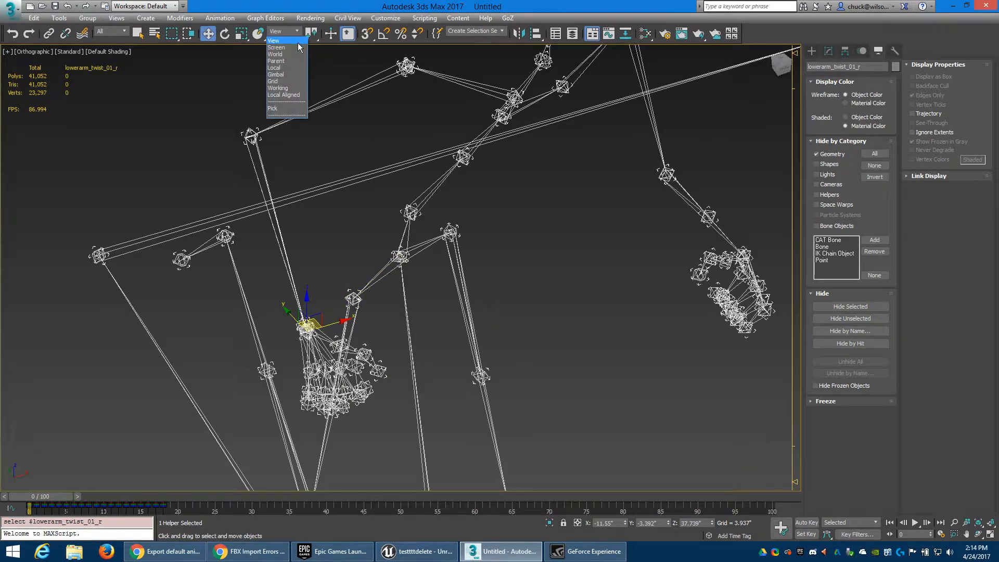
left_click(275, 68)
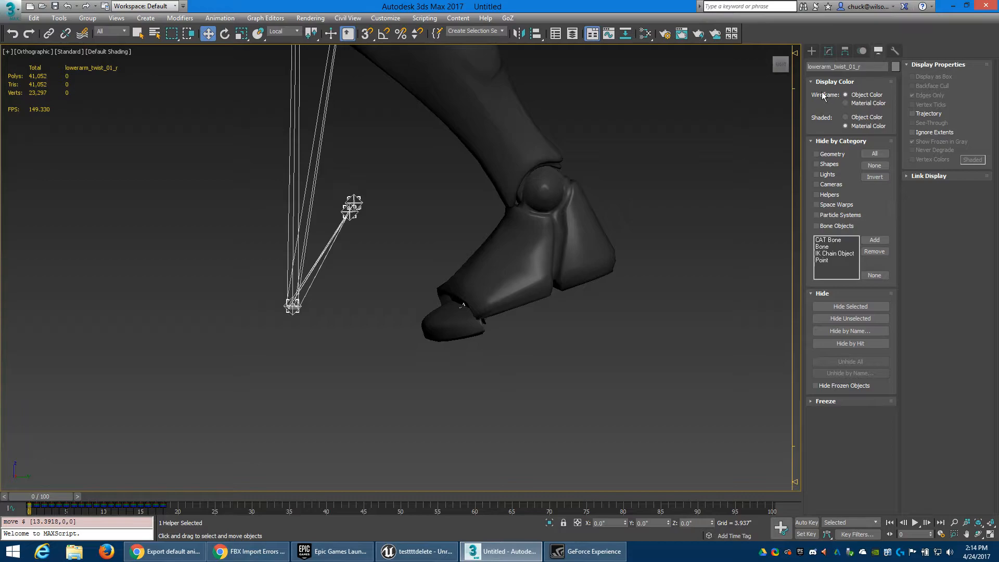
mouse_move(858, 195)
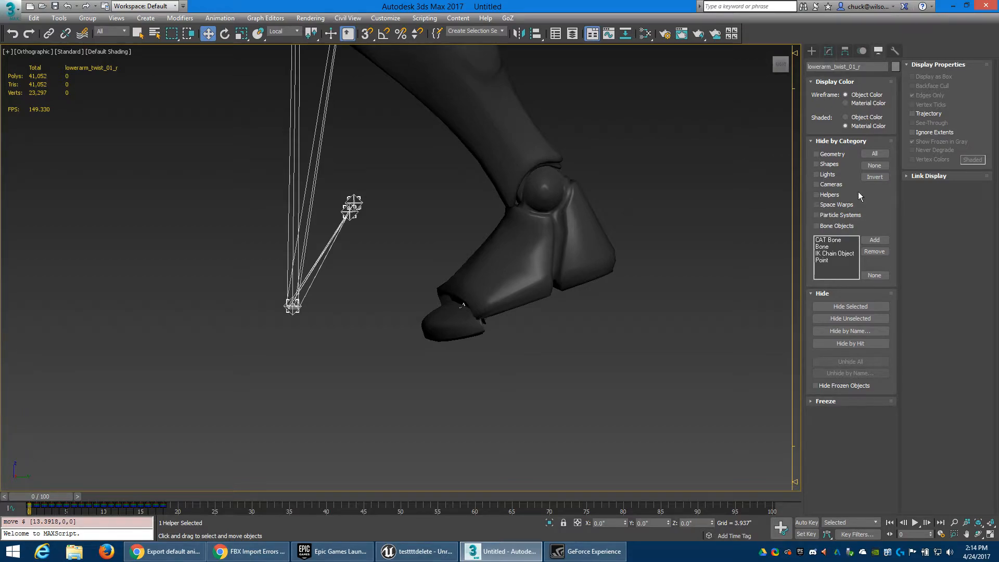
Step: Move ball_l and ball_r about 1.8 units along local X, then hide helpers
left_click(817, 154)
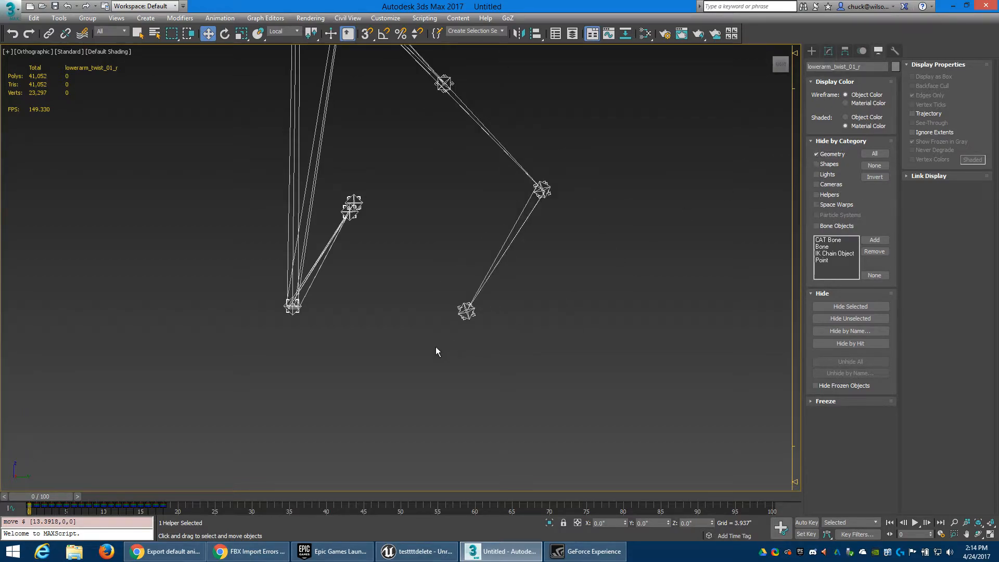
left_click(466, 310)
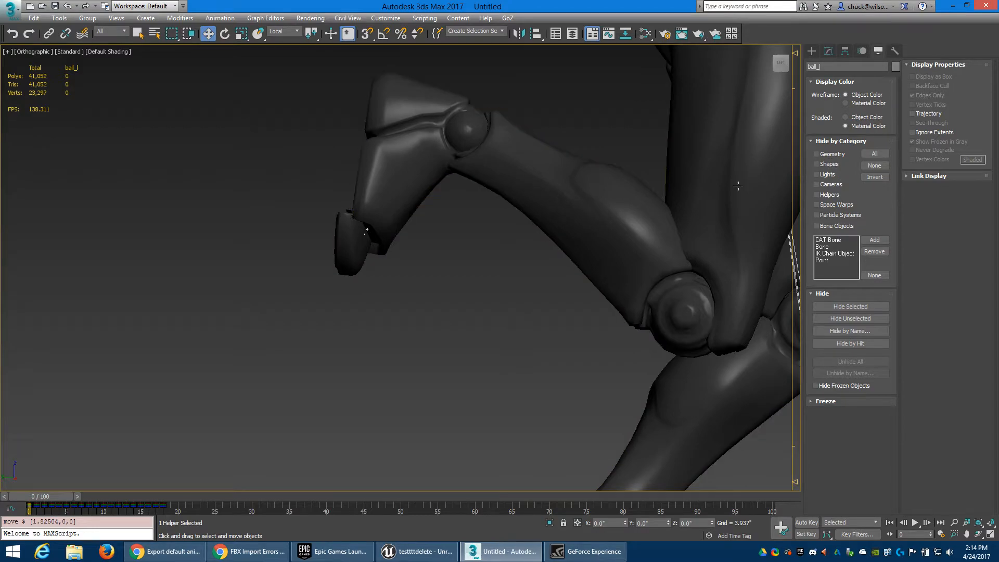
left_click(817, 154)
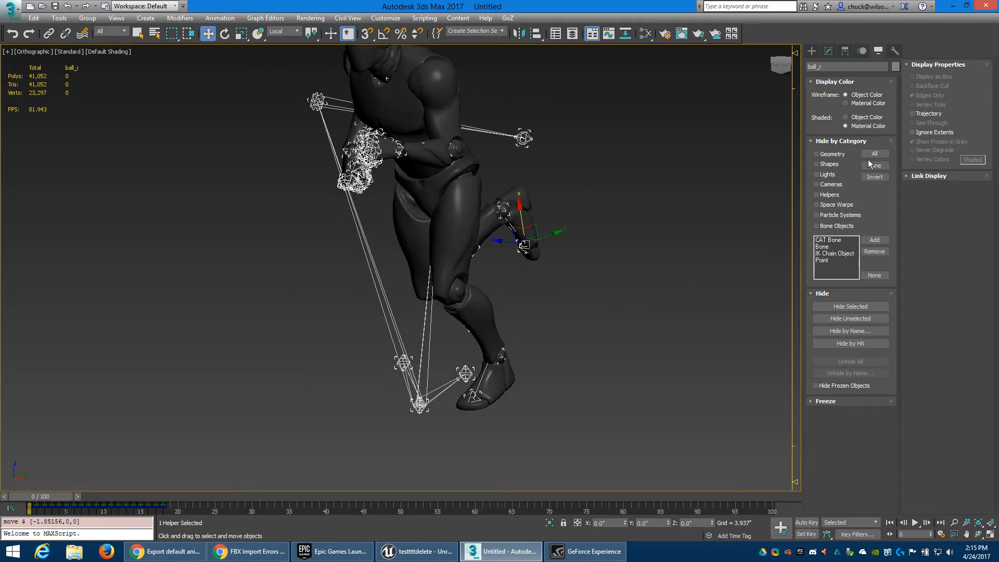
left_click(817, 194)
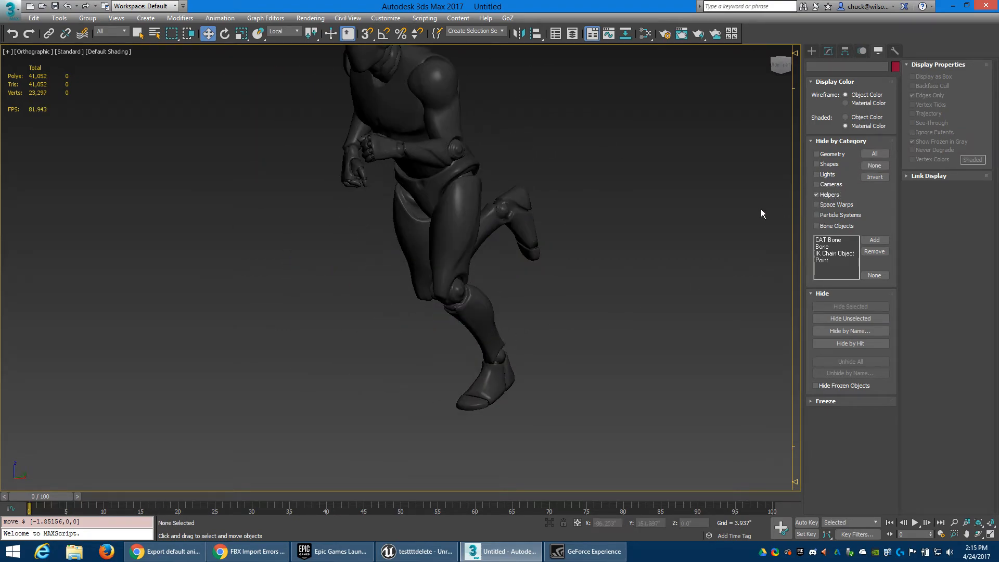